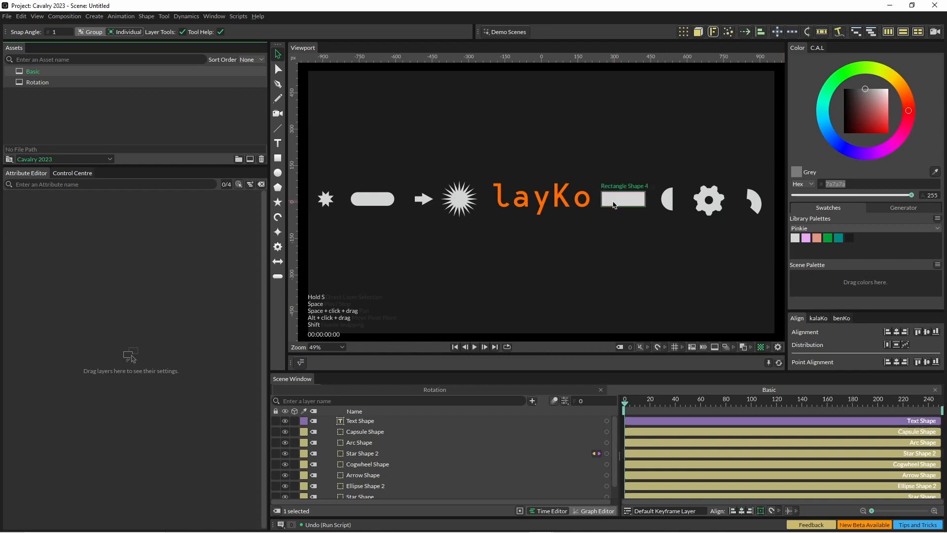
Run the layKo script so the nine shapes and text scatter under a new layKo layer
{"action": "left_click", "coordinate": [623, 199]}
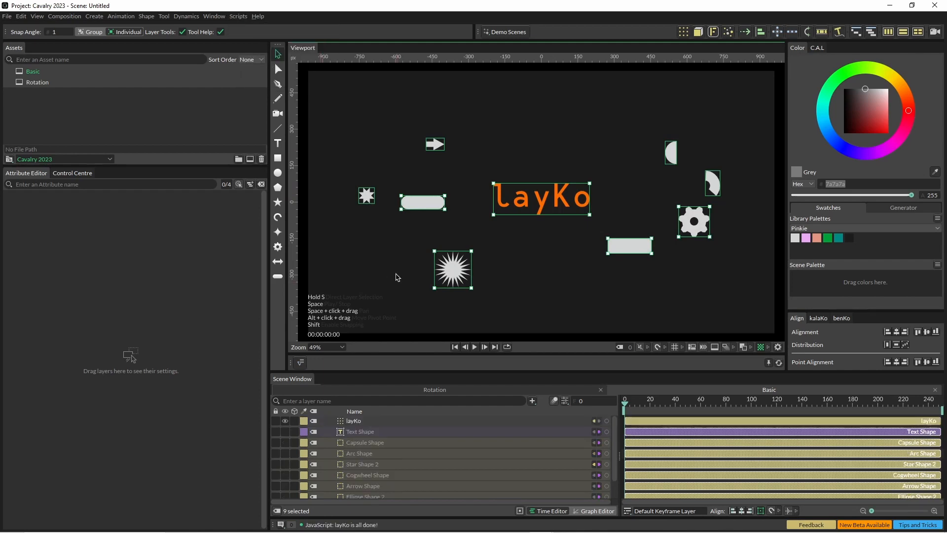
Drive the layKo Duplicator's Shape Position with a Noise behaviour
{"action": "left_click", "coordinate": [353, 420]}
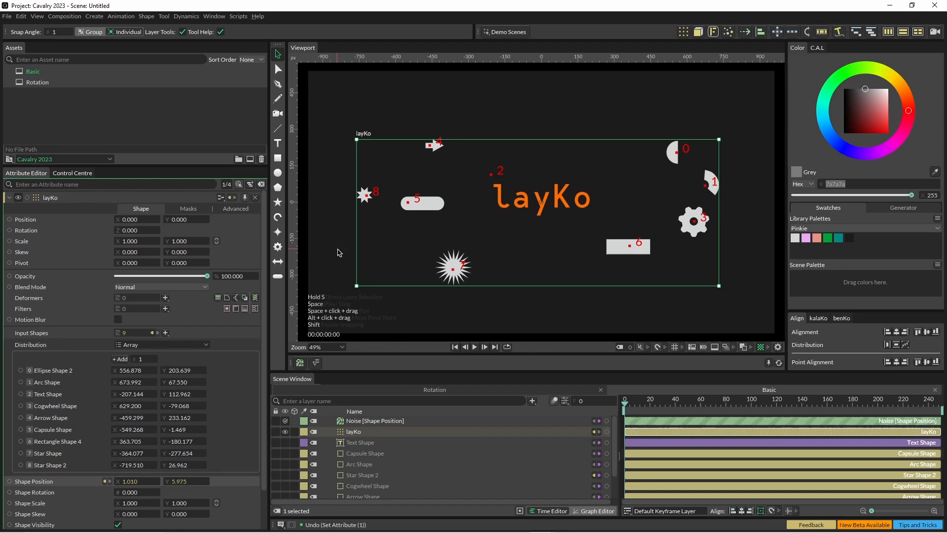
{"action": "left_click", "coordinate": [473, 346]}
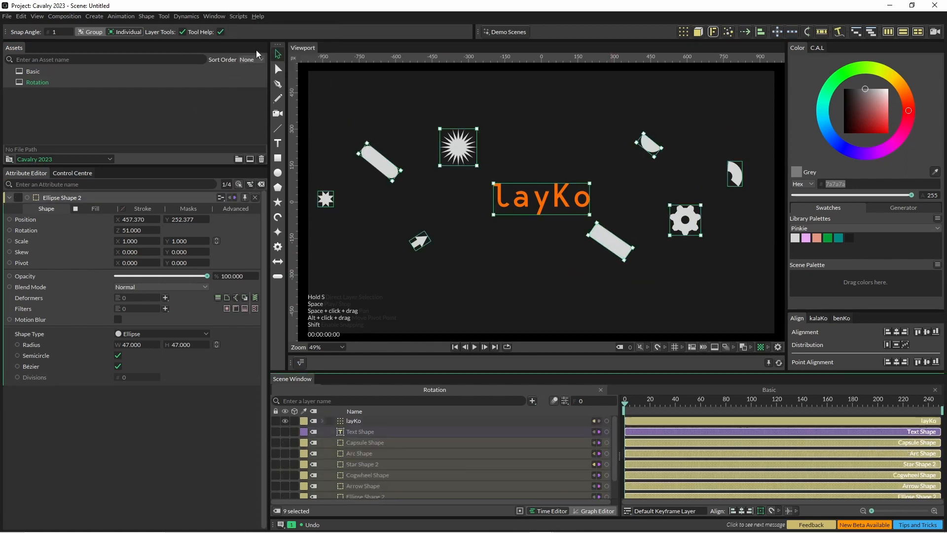
Apply the Rotation script, adding a Behaviour Mixer Rotation with Value Rotation and Rotation Array
{"action": "left_click", "coordinate": [331, 421]}
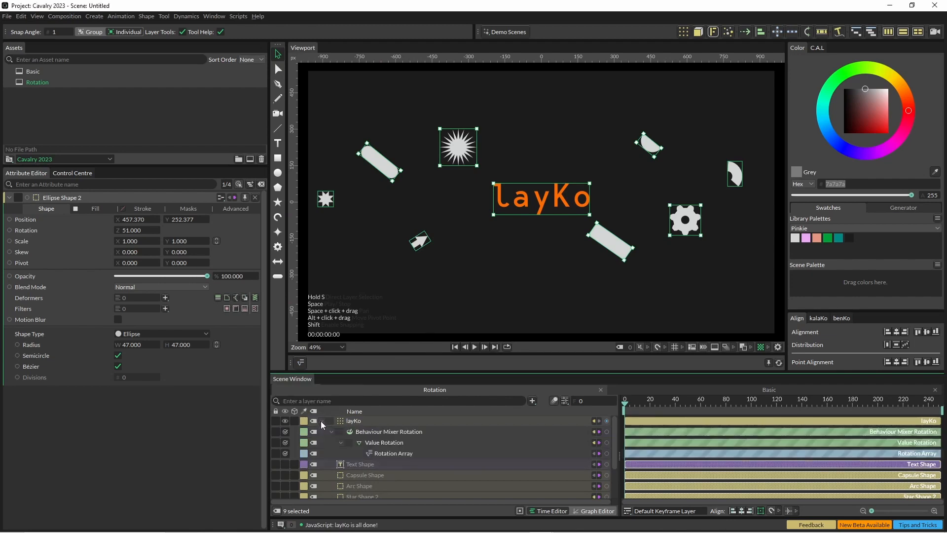
Add a second Noise input behaviour to the Behaviour Mixer Rotation
{"action": "left_click", "coordinate": [388, 432]}
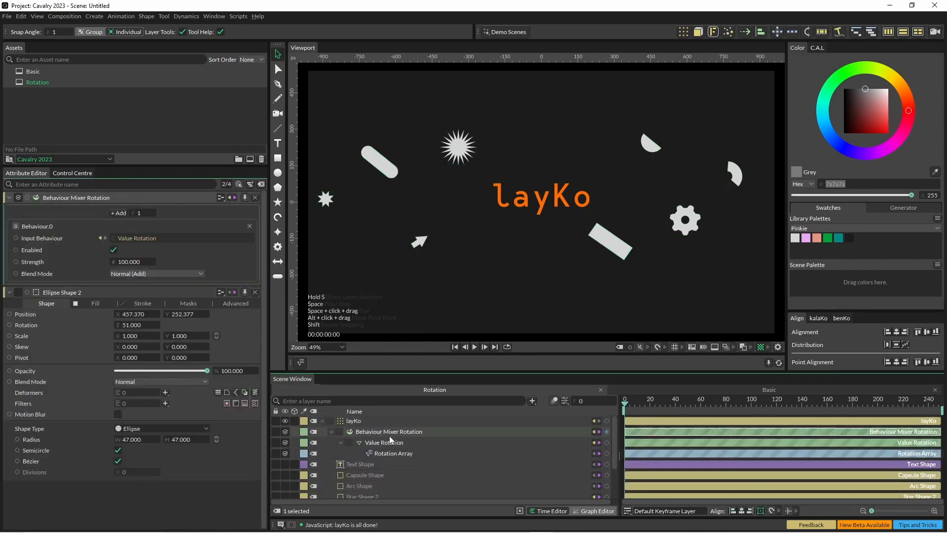
{"action": "left_click", "coordinate": [393, 453]}
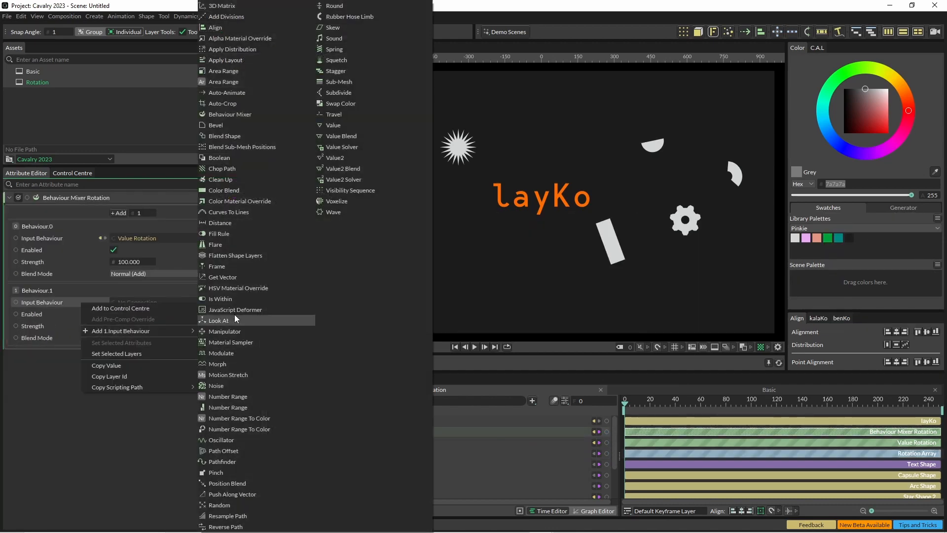
{"action": "mouse_move", "coordinate": [223, 276]}
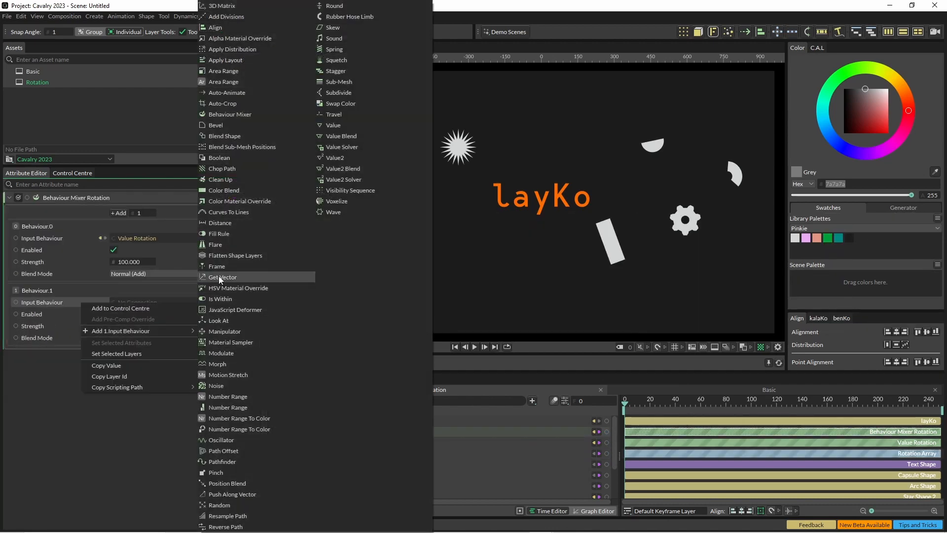
{"action": "mouse_move", "coordinate": [226, 363]}
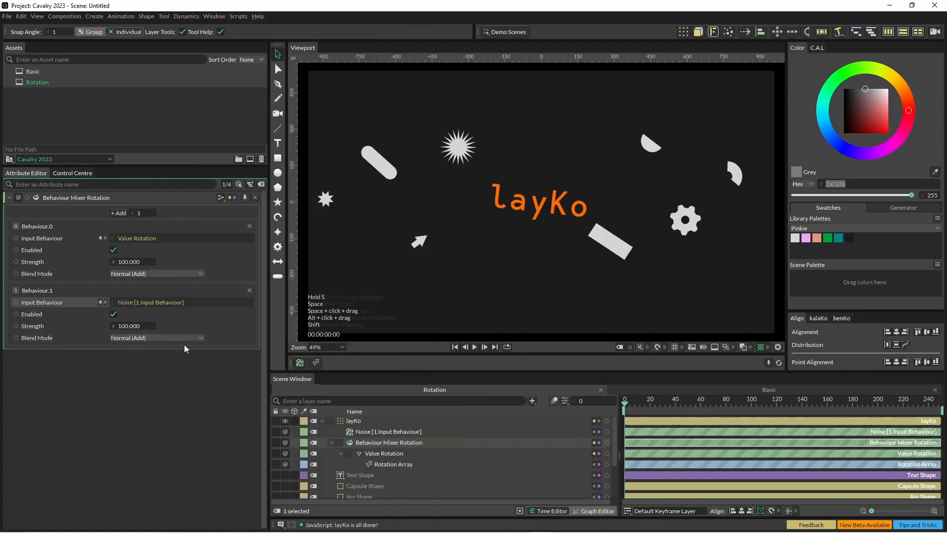
{"action": "left_click", "coordinate": [473, 347]}
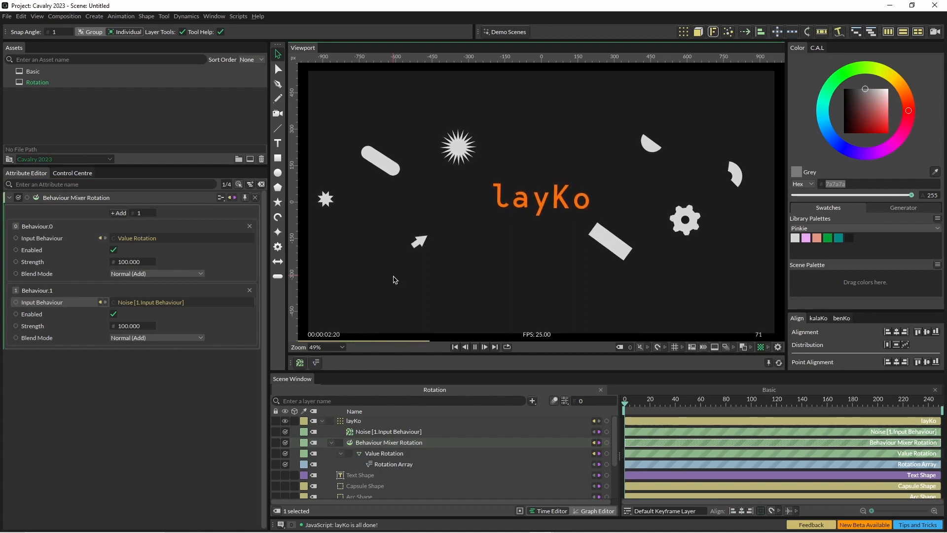
{"action": "left_click", "coordinate": [474, 347]}
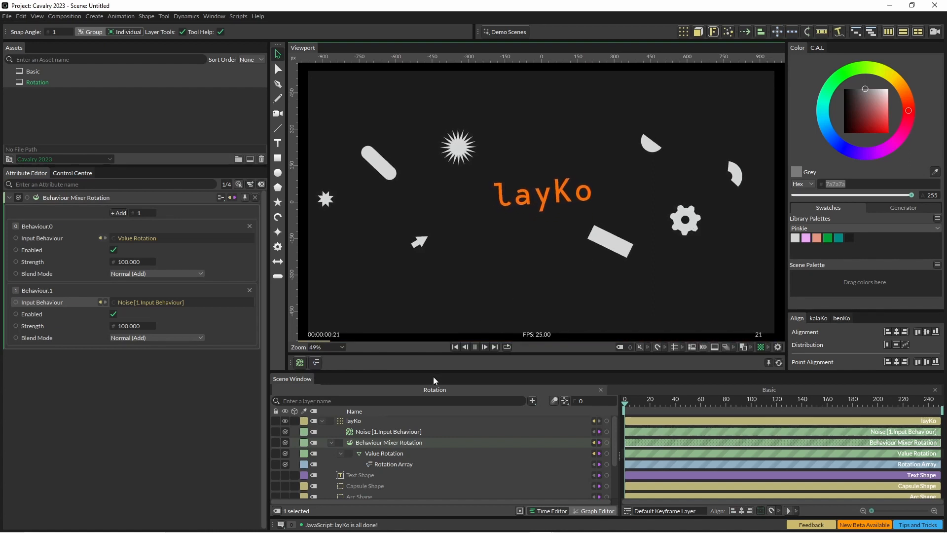
{"action": "left_click", "coordinate": [474, 346]}
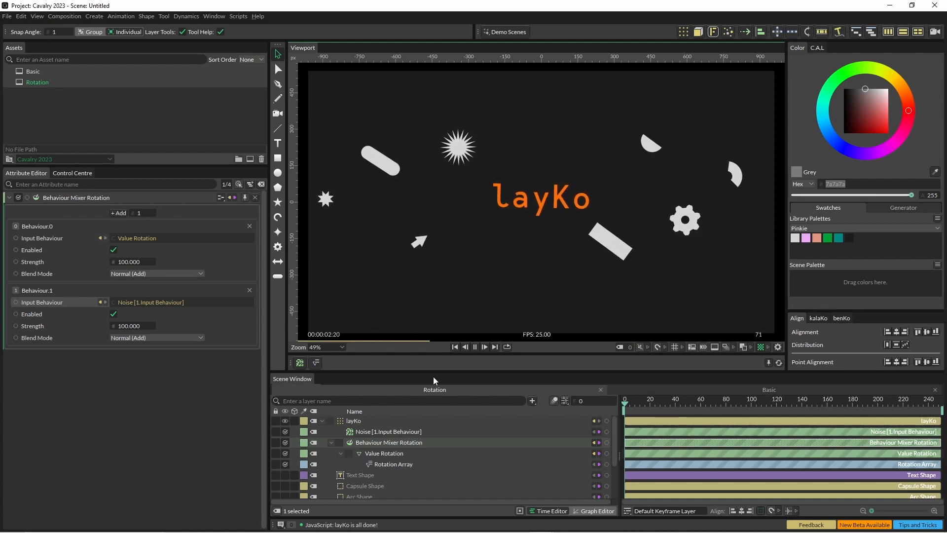
{"action": "left_click", "coordinate": [475, 347]}
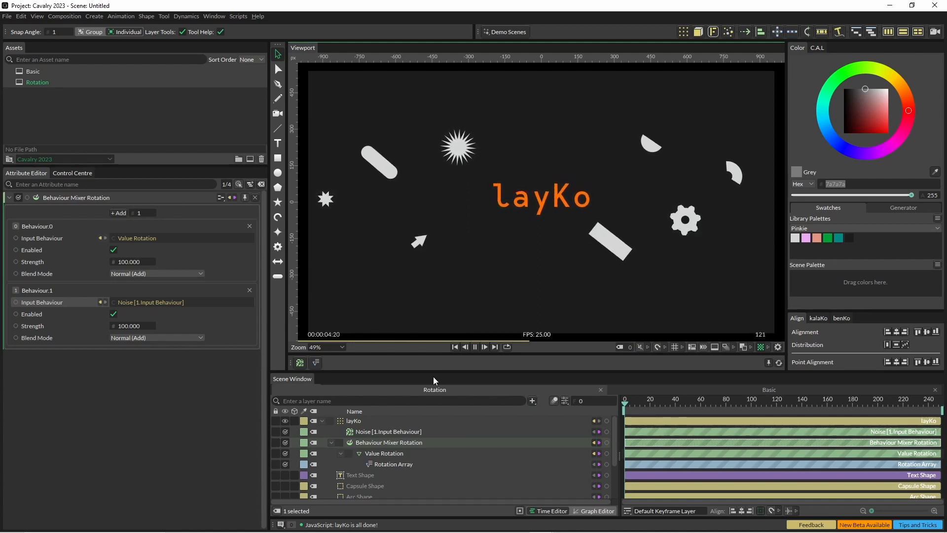
{"action": "left_click", "coordinate": [475, 347]}
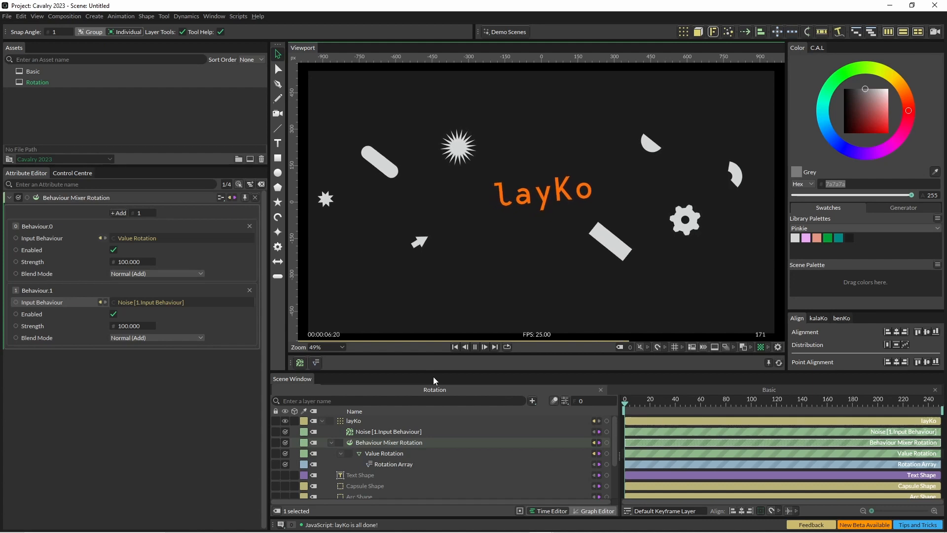